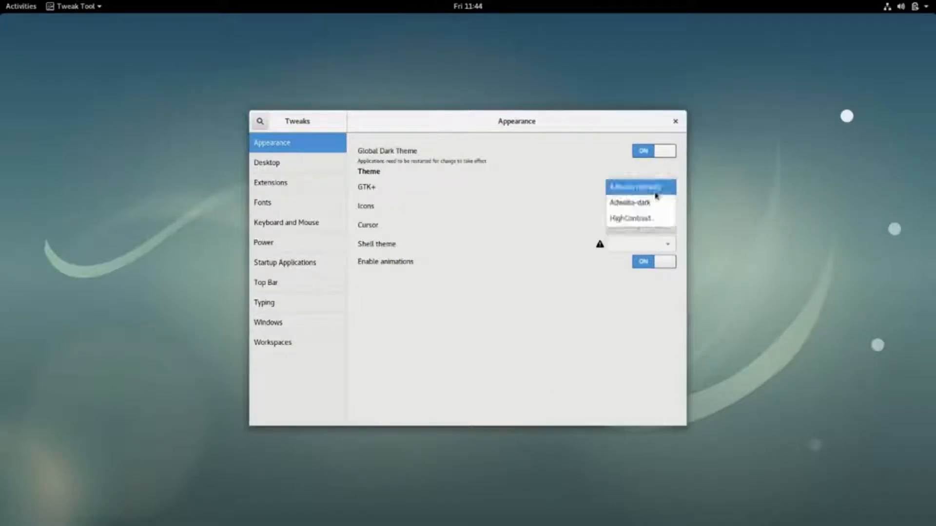
Step: Set the GTK+ applications theme to Adwaita-dark in Tweaks Appearance
left_click(637, 202)
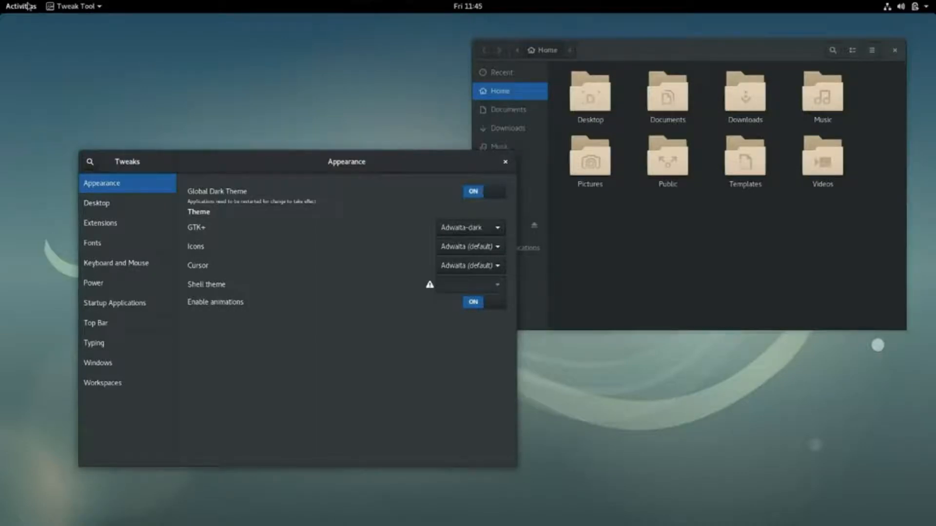
Step: Launch Files on the home folder from the dash and return to the Activities overview
left_click(20, 6)
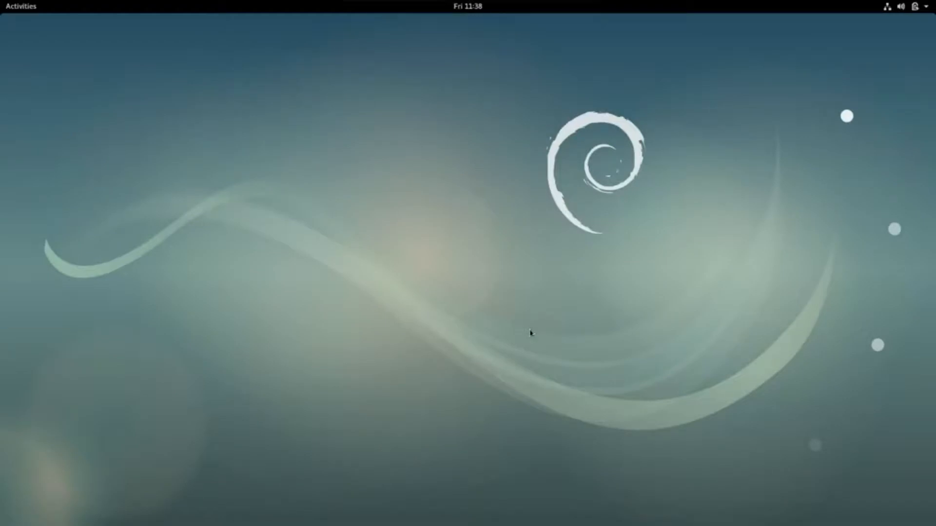
left_click(20, 6)
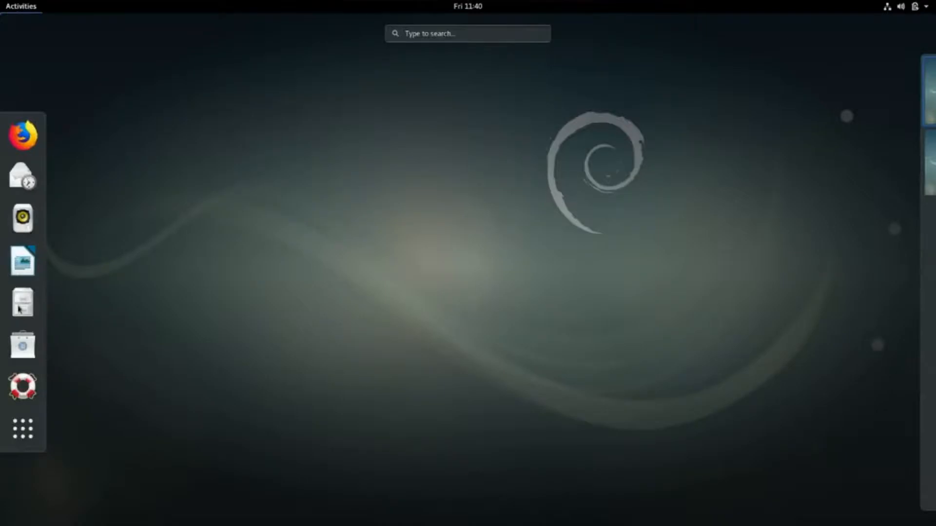
left_click(22, 302)
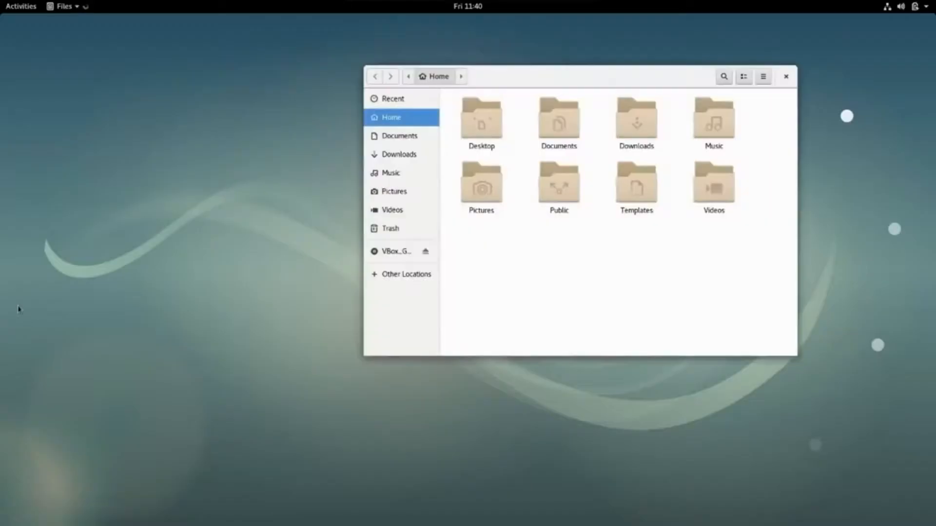
left_click(21, 6)
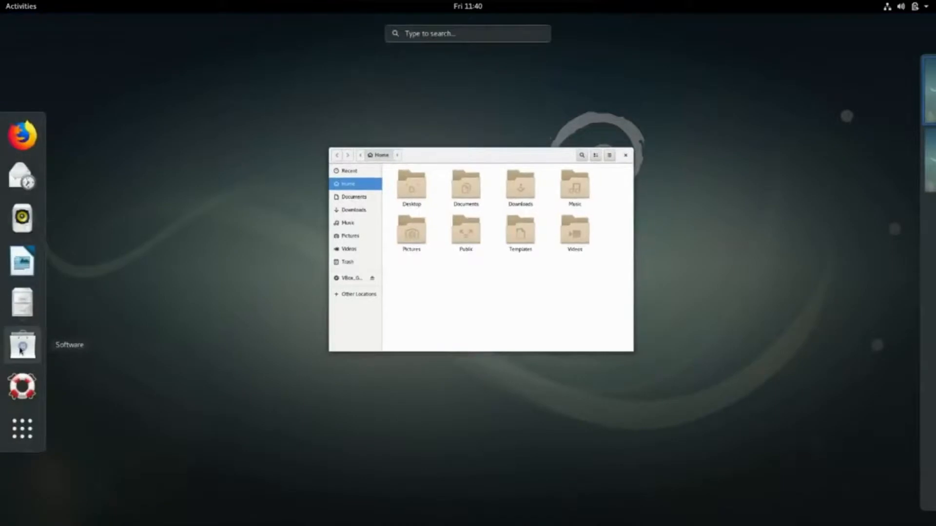
Step: Launch GNOME Software from the dash and show it beside Files in the window overview
left_click(23, 345)
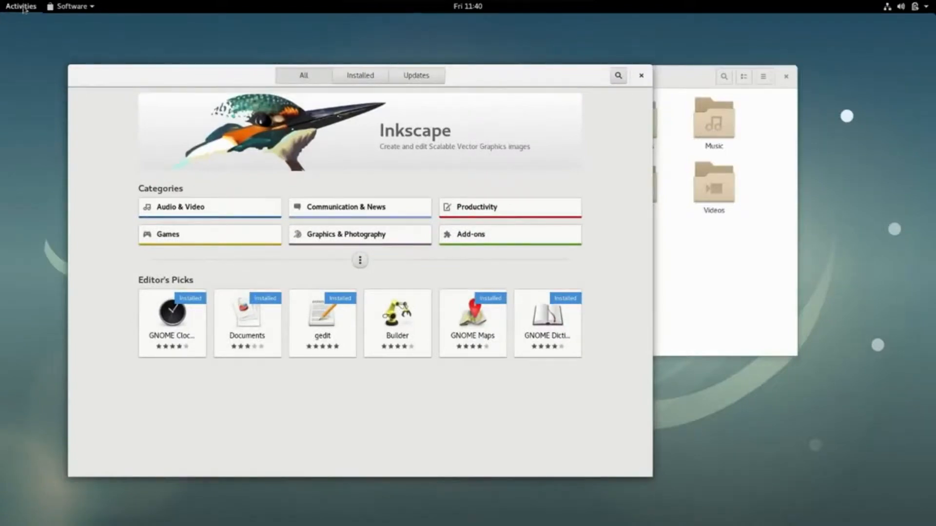
left_click(21, 6)
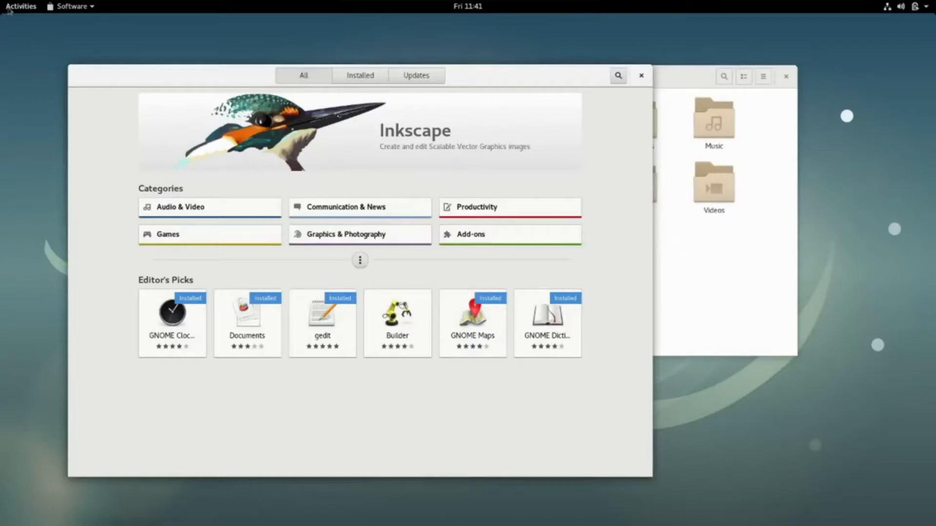
left_click(20, 6)
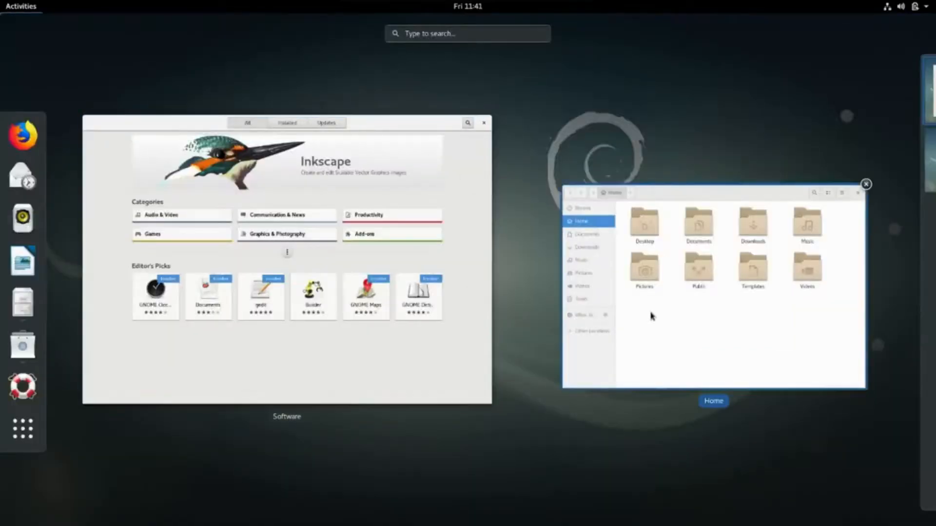